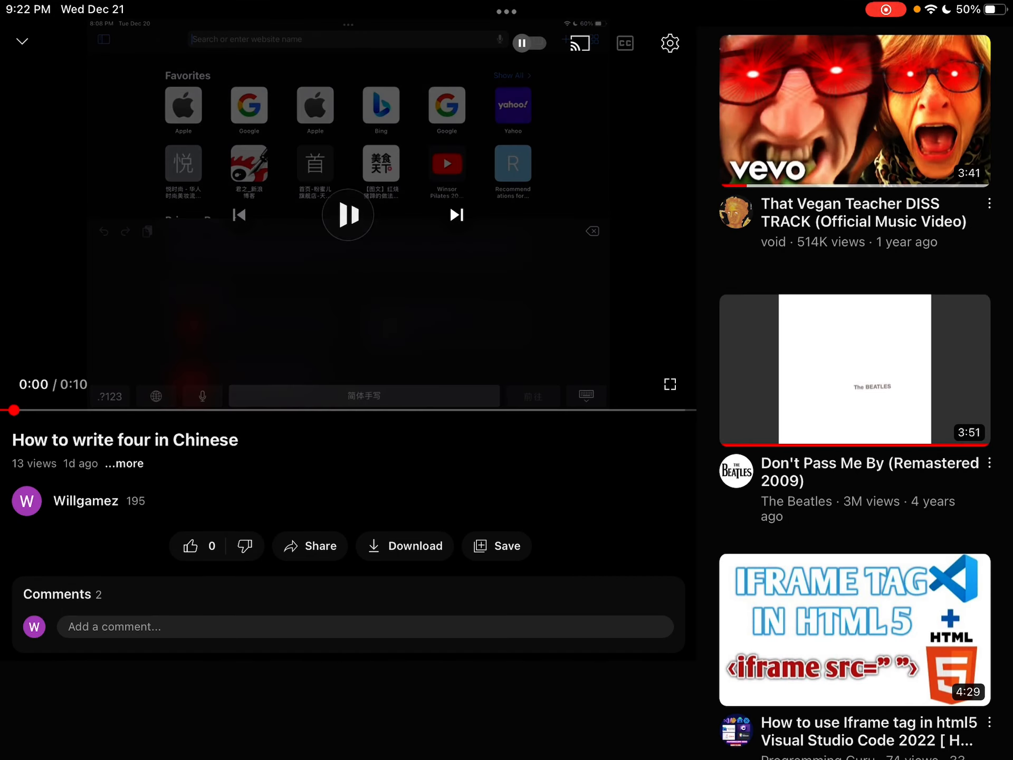
Bring up the comment settings from the video's Comments panel via the gear icon
{"action": "left_click", "coordinate": [57, 595]}
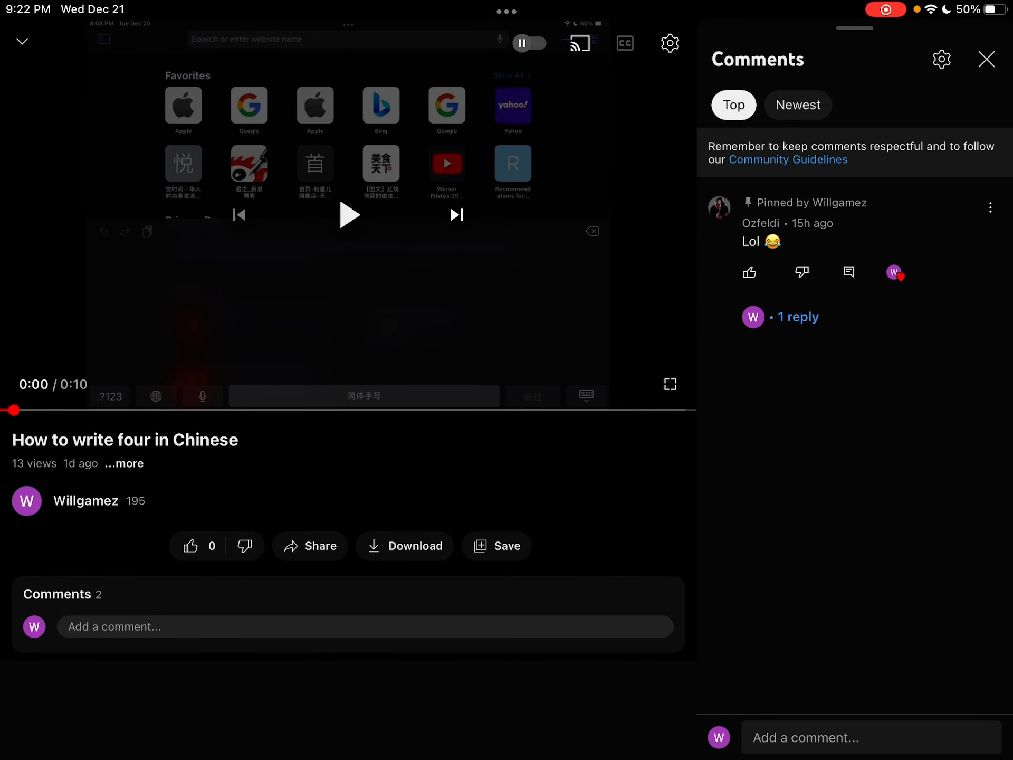
{"action": "left_click", "coordinate": [942, 59]}
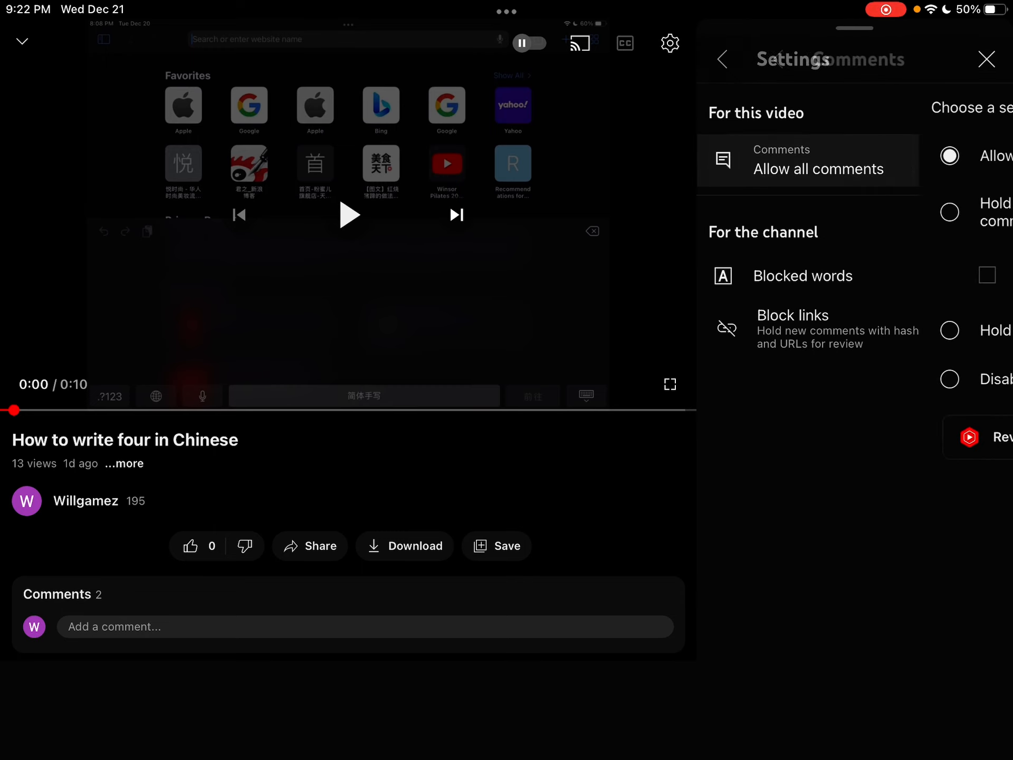
Enable increased strictness, then choose Disable comments so the page reports comments turned off
{"action": "left_click", "coordinate": [727, 212]}
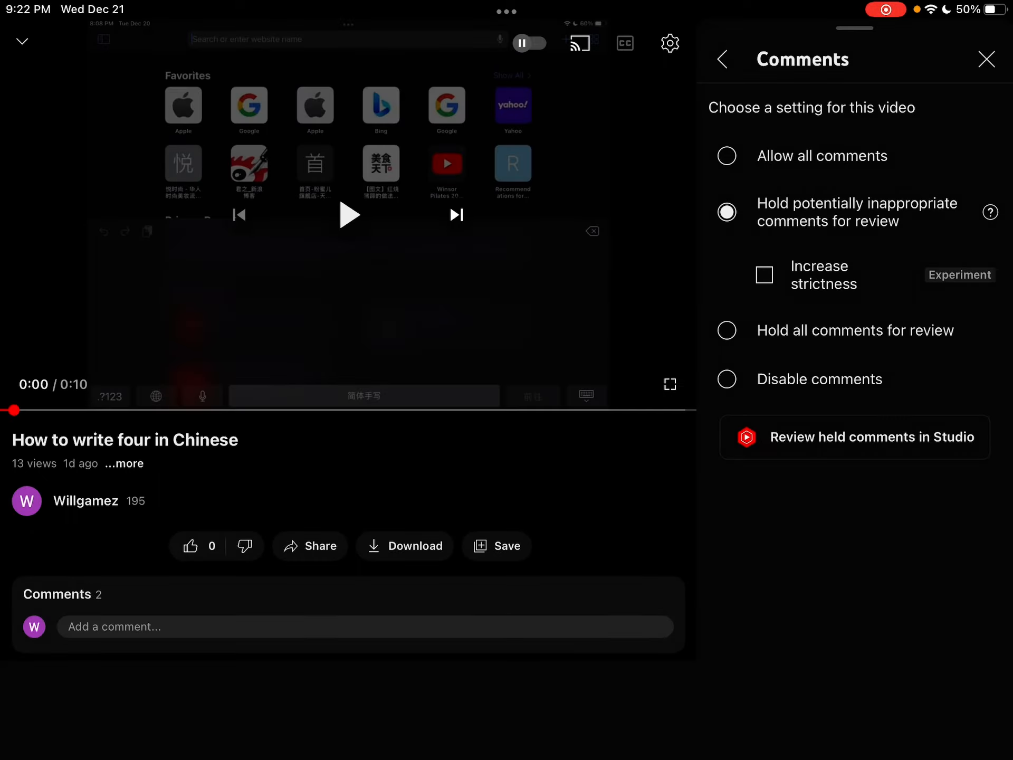
{"action": "left_click", "coordinate": [763, 275]}
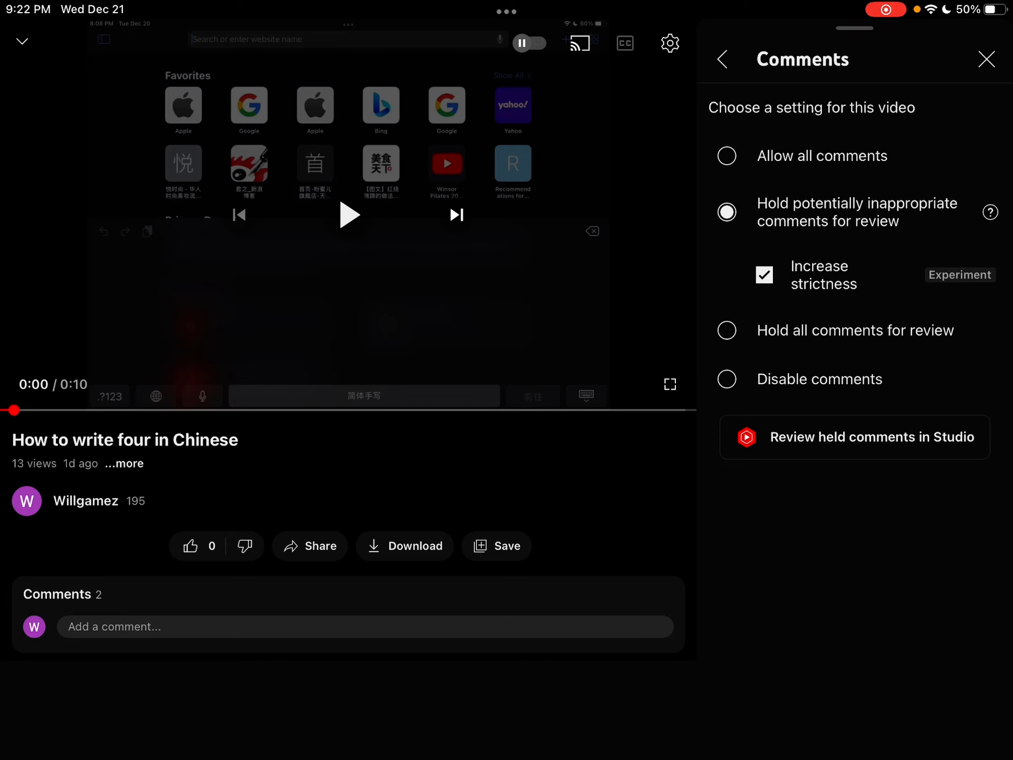
{"action": "left_click", "coordinate": [726, 330]}
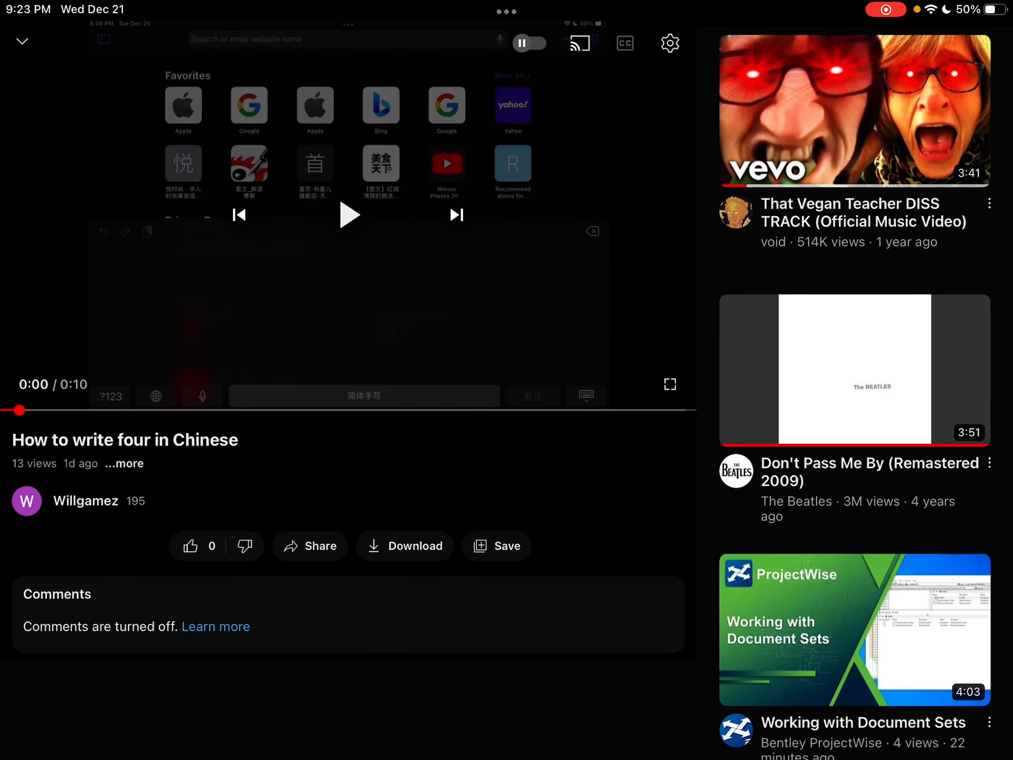
Show the video's description panel with its likes, views and upload date
{"action": "left_click", "coordinate": [123, 465]}
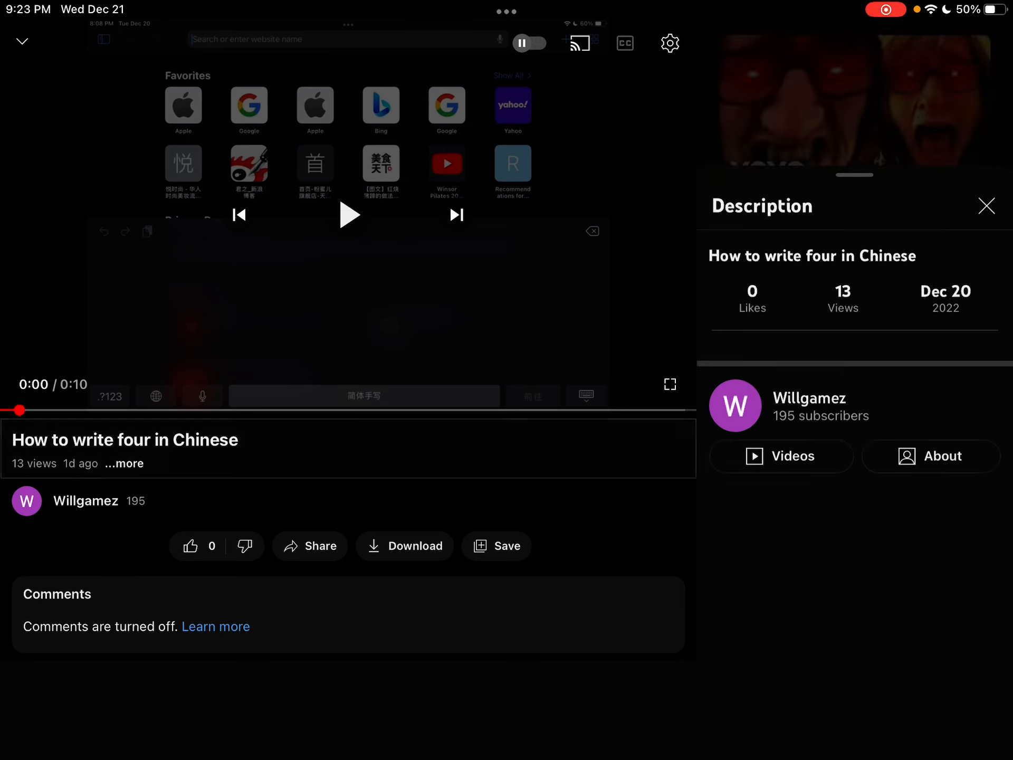
{"action": "left_click", "coordinate": [987, 206]}
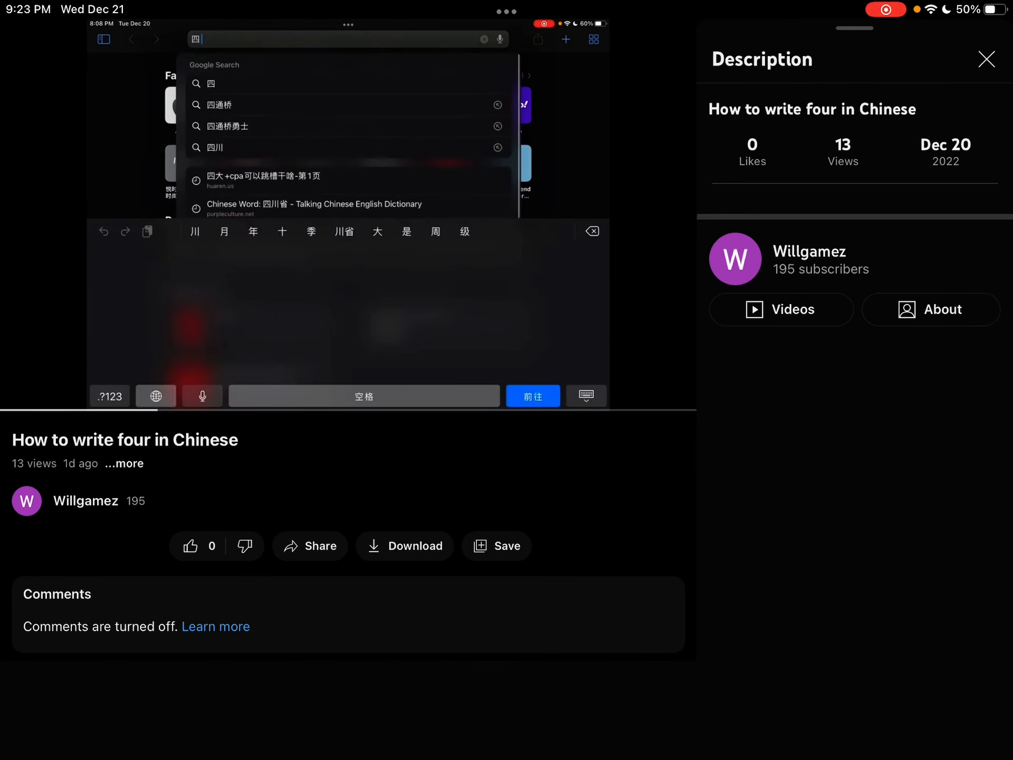
Start playback of 'How to write four in Chinese' with the description still open
{"action": "left_click", "coordinate": [886, 9]}
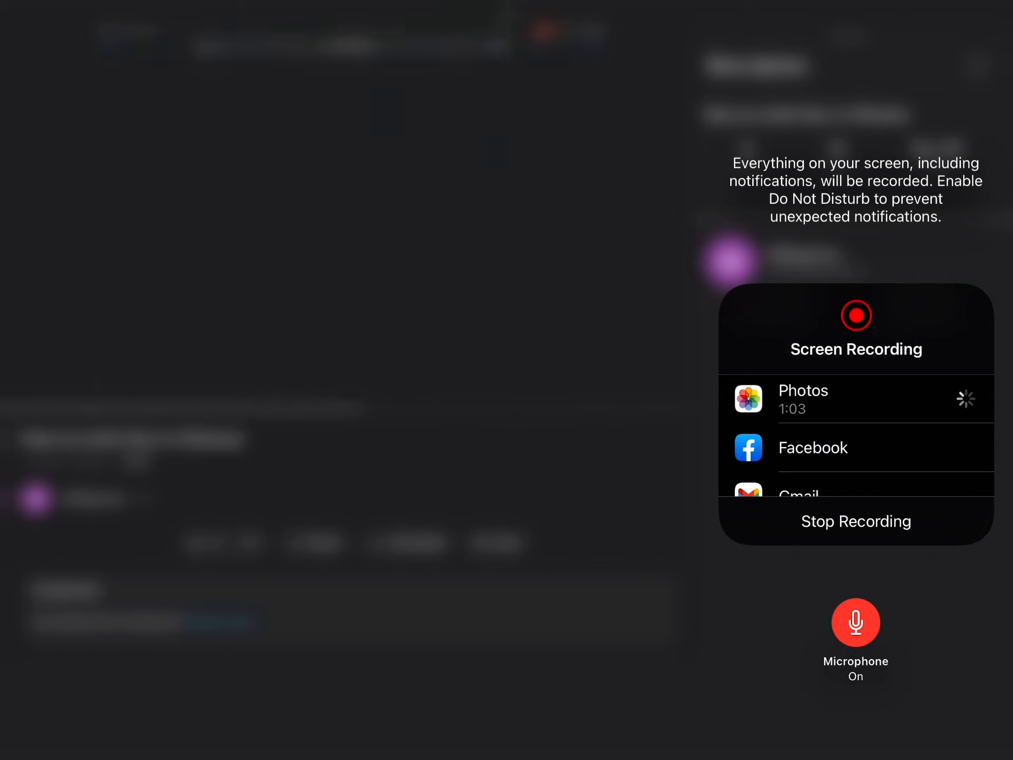